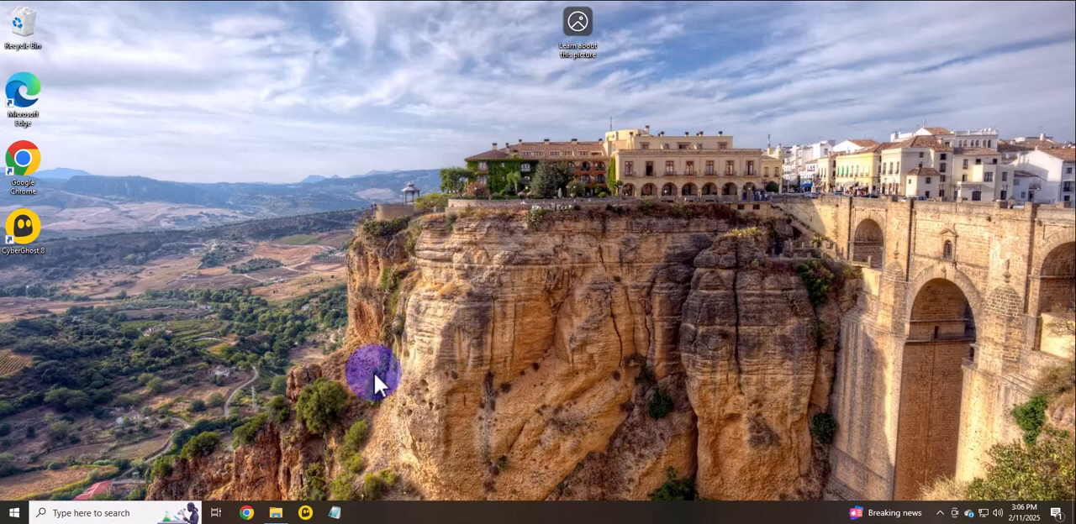
pyautogui.moveTo(568, 225)
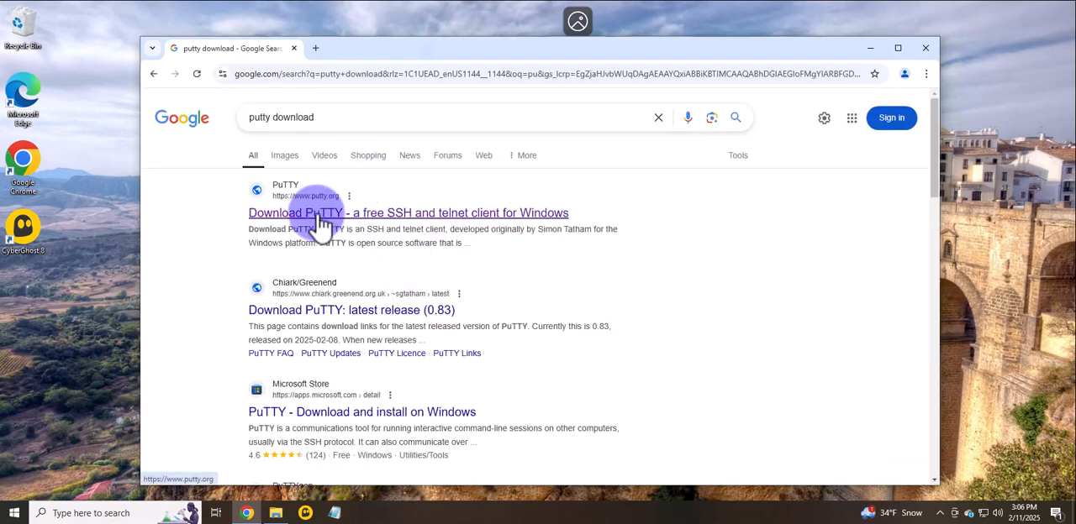
# Download putty-64bit-0.83-installer.msi from the official putty.org download page
pyautogui.click(323, 212)
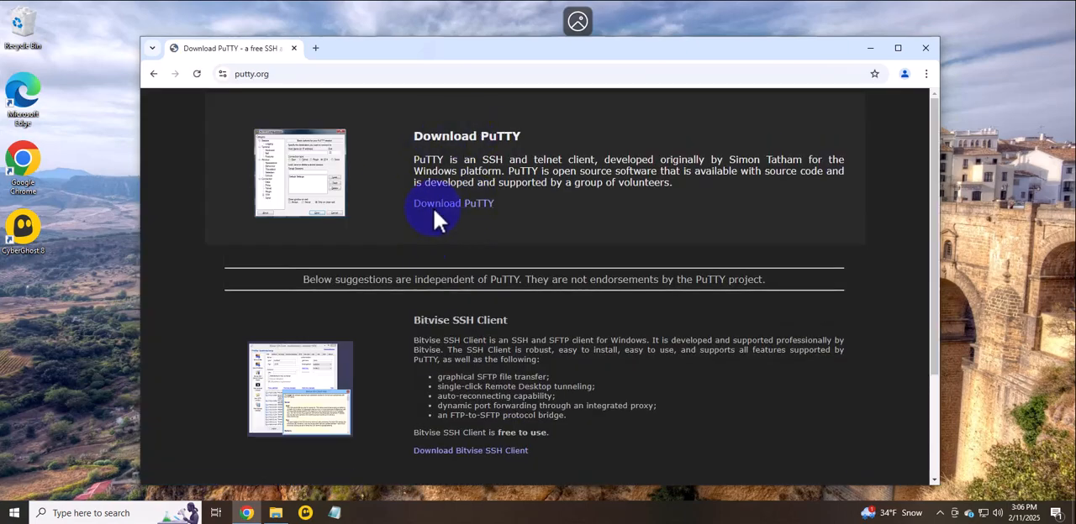
pyautogui.click(452, 204)
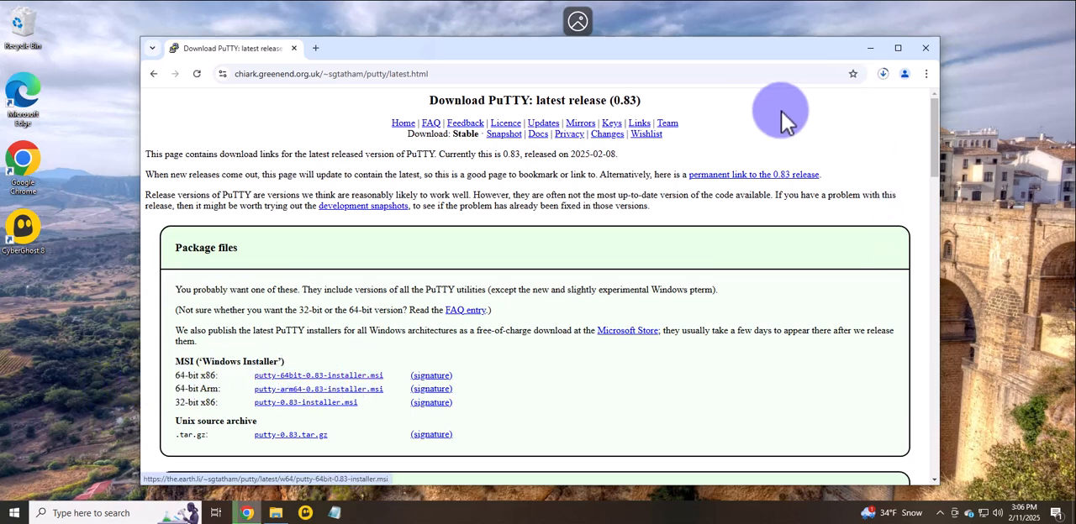
pyautogui.click(302, 375)
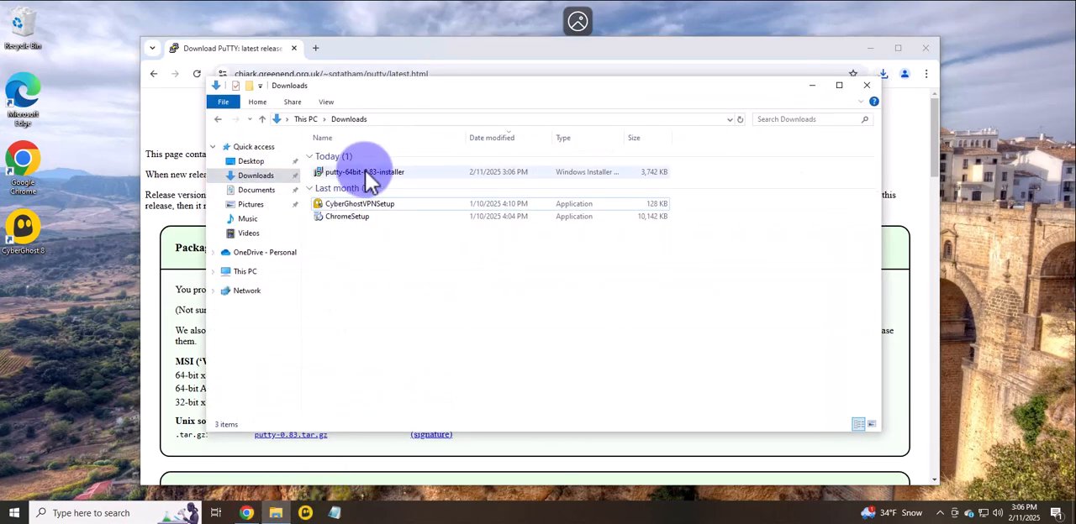
# Run the downloaded MSI, install PuTTY 0.83 to the default folder, allow UAC, finish and close the README
pyautogui.click(363, 171)
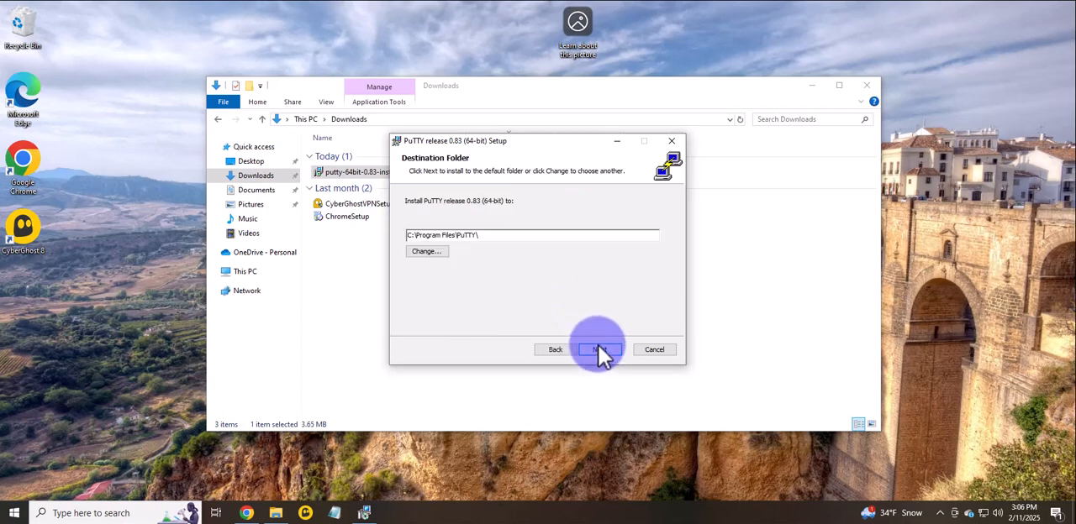
pyautogui.click(598, 350)
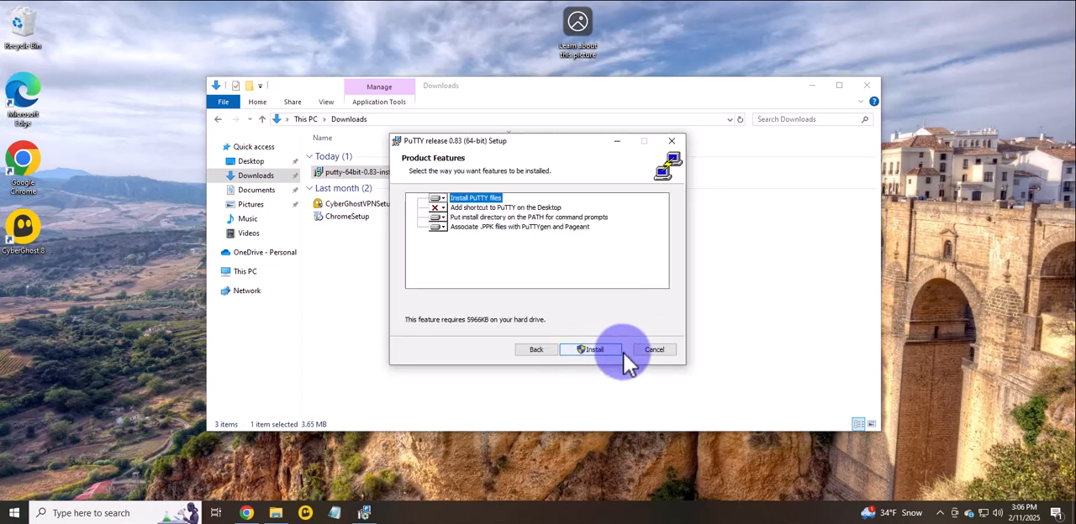
pyautogui.click(592, 349)
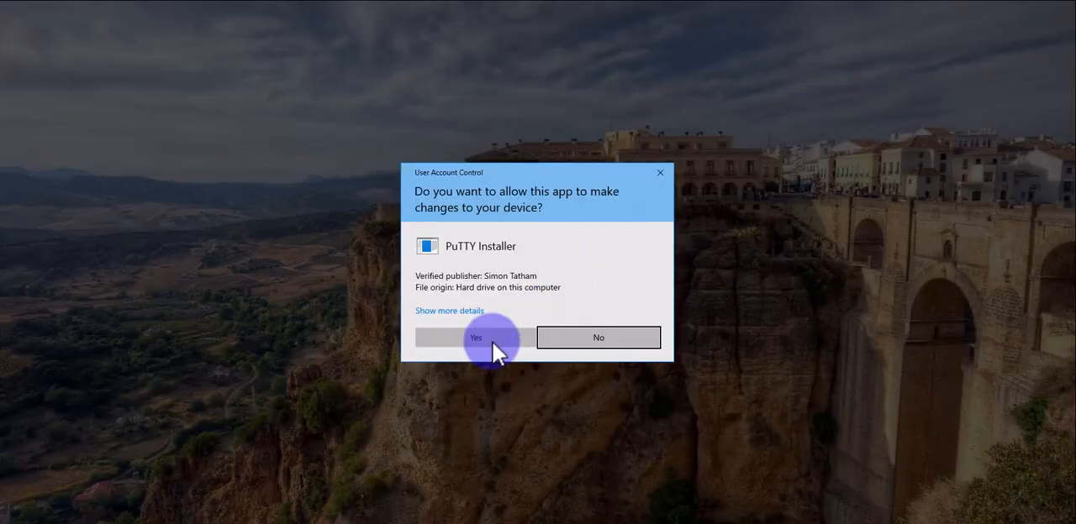
pyautogui.click(474, 338)
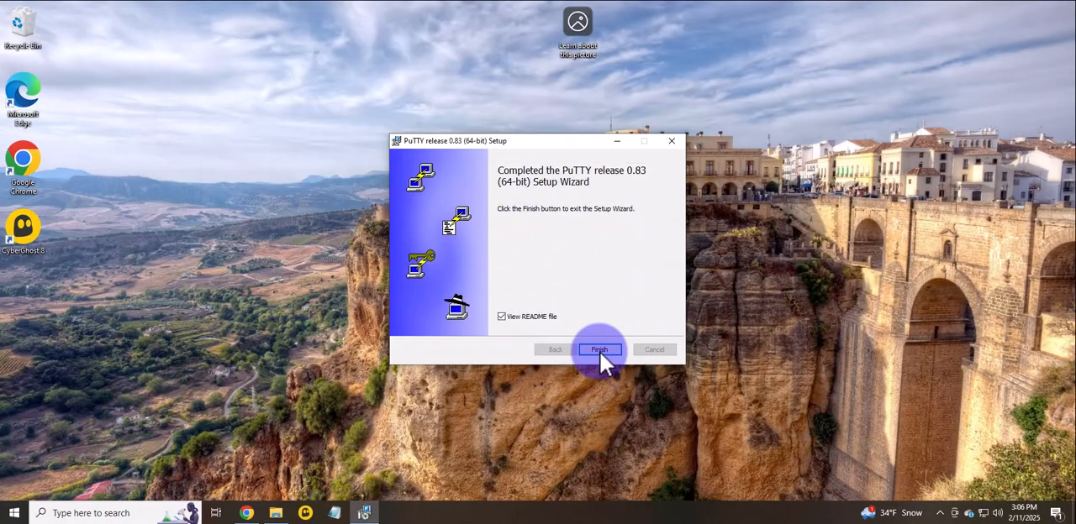
pyautogui.click(598, 350)
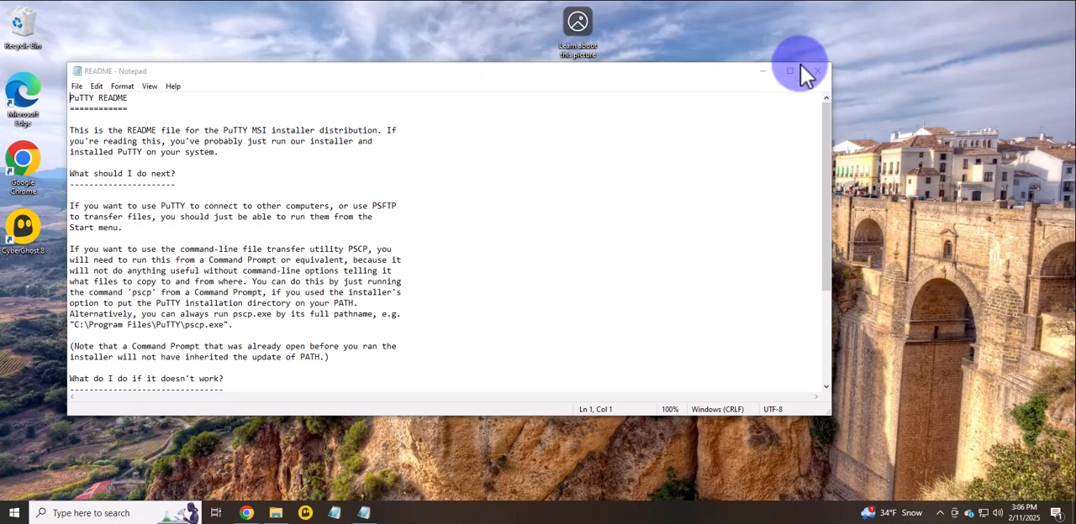
pyautogui.click(817, 71)
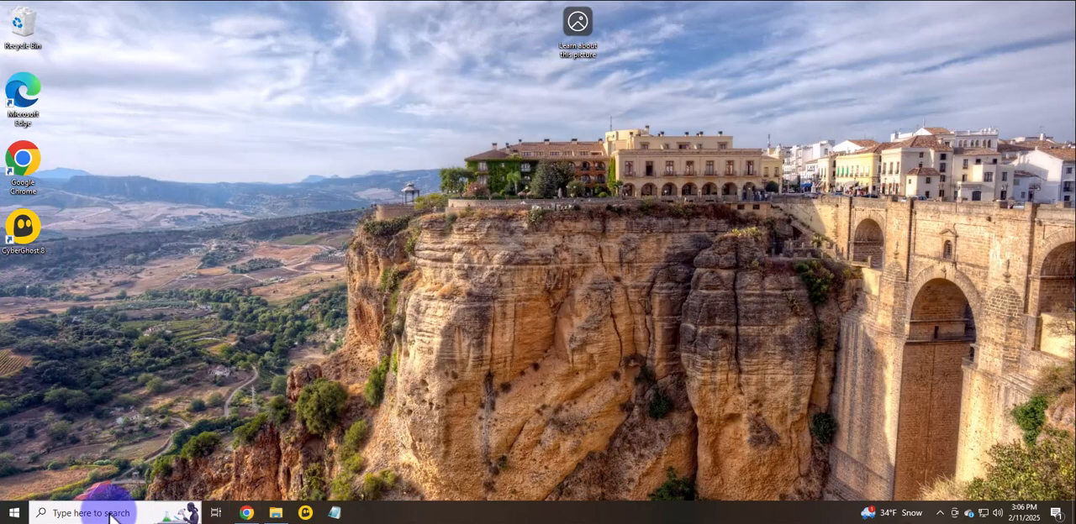
# Launch PuTTY from Windows search to show its configuration window
pyautogui.click(92, 514)
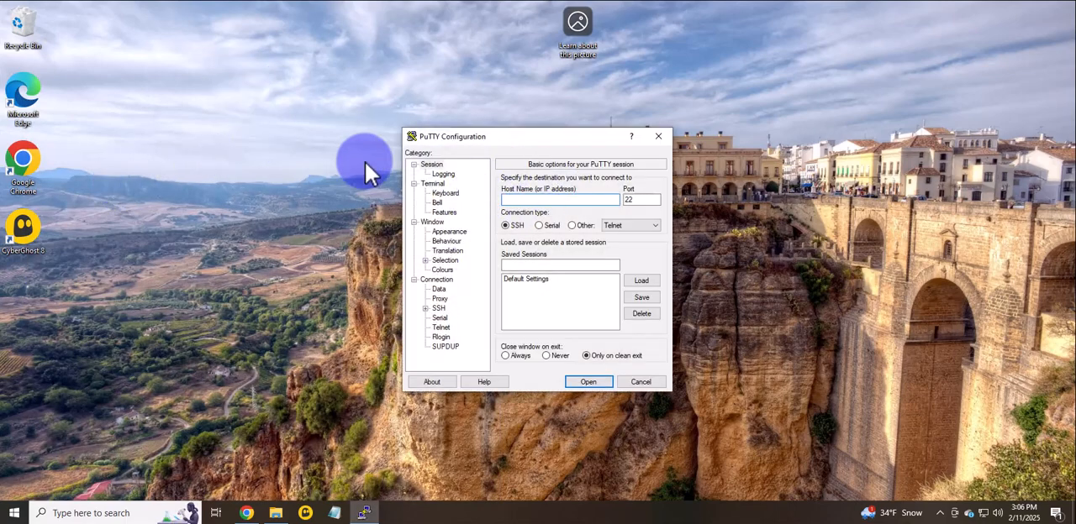
pyautogui.moveTo(552, 209)
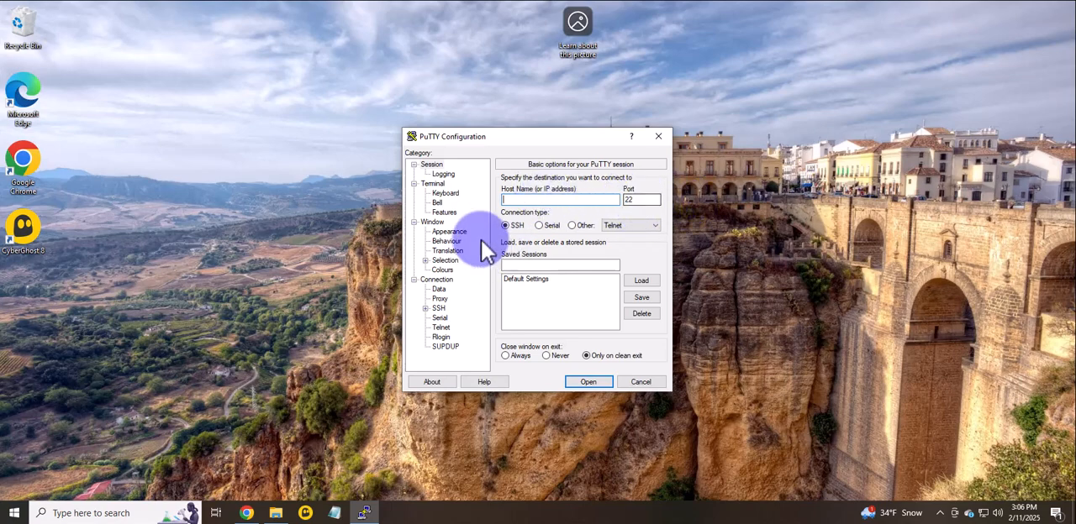
pyautogui.moveTo(25, 32)
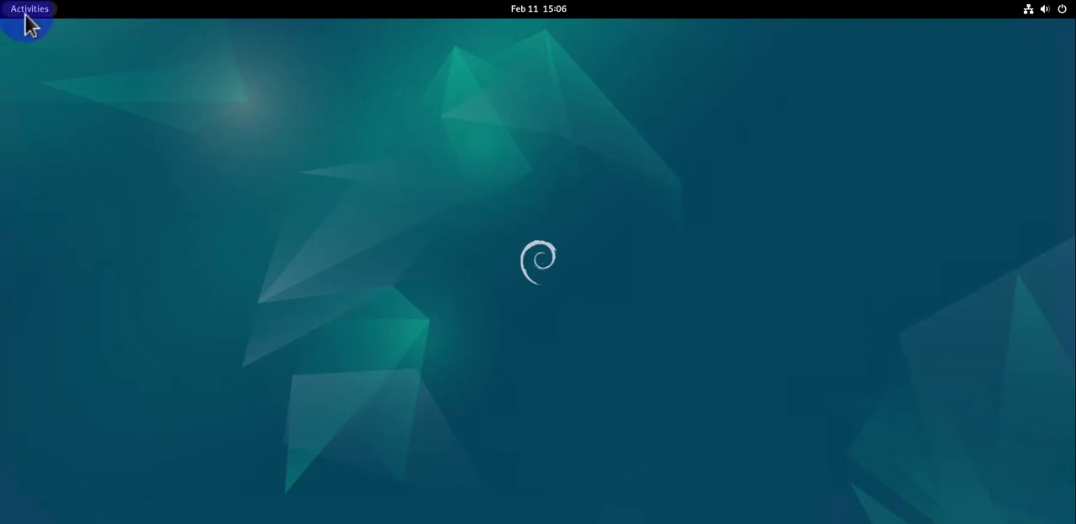
# Start a GNOME Terminal on Debian and begin the 'systemctl s' status command
pyautogui.click(30, 10)
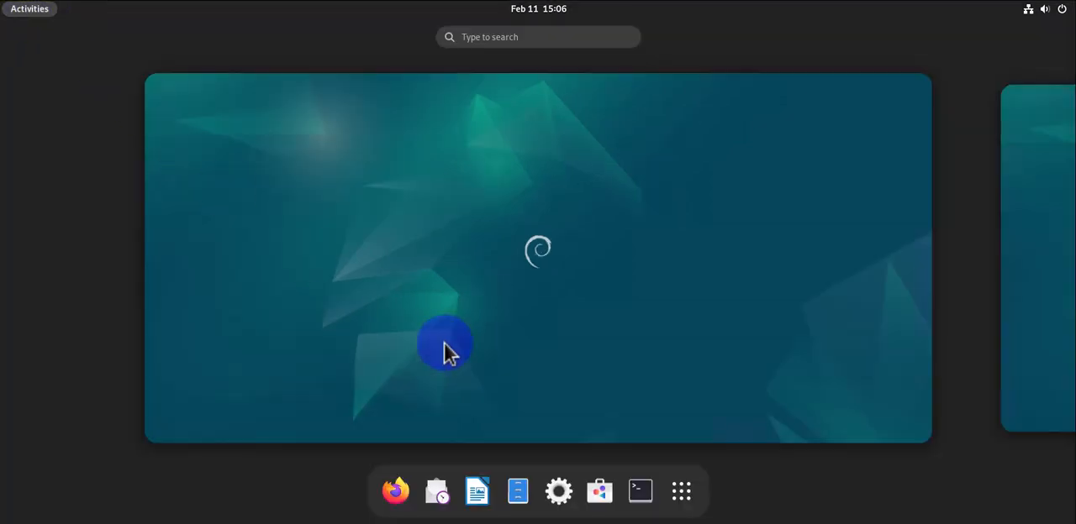
pyautogui.click(641, 491)
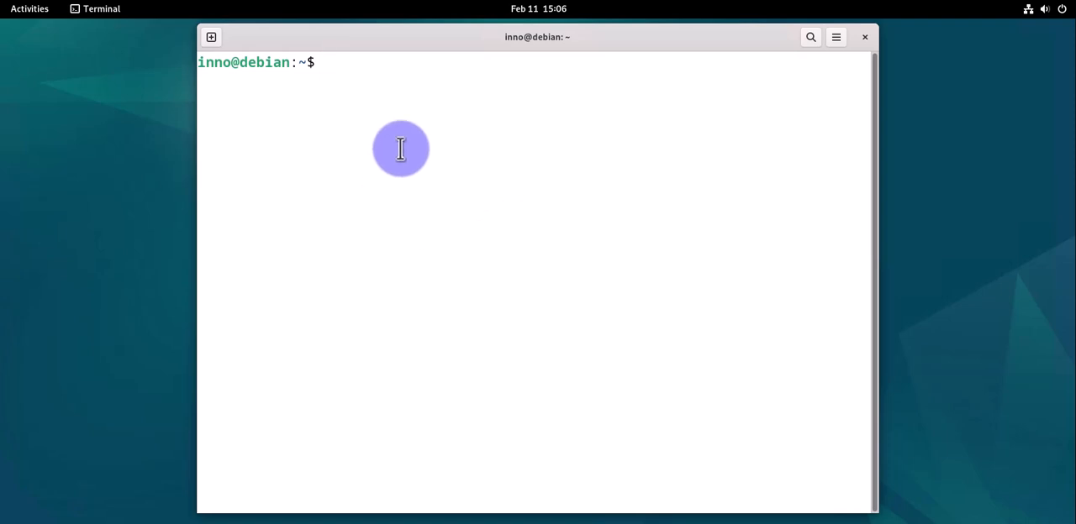
pyautogui.write('s')
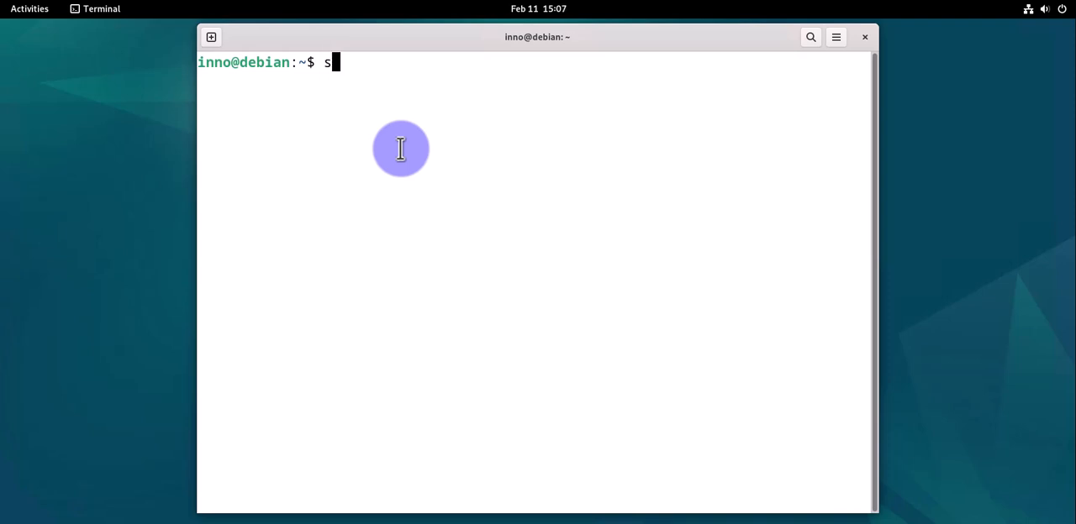
pyautogui.write('ystemc')
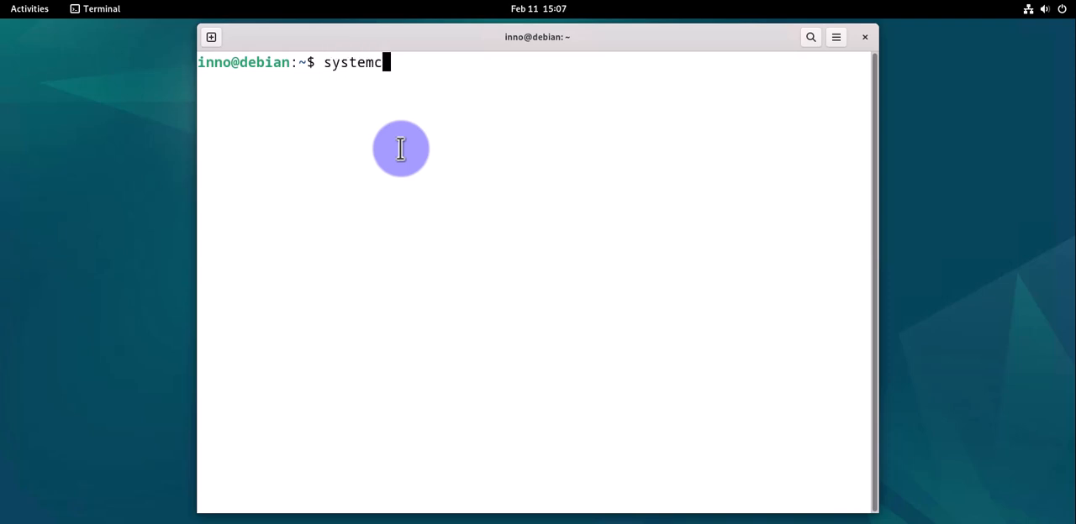
pyautogui.write('tl status ssh')
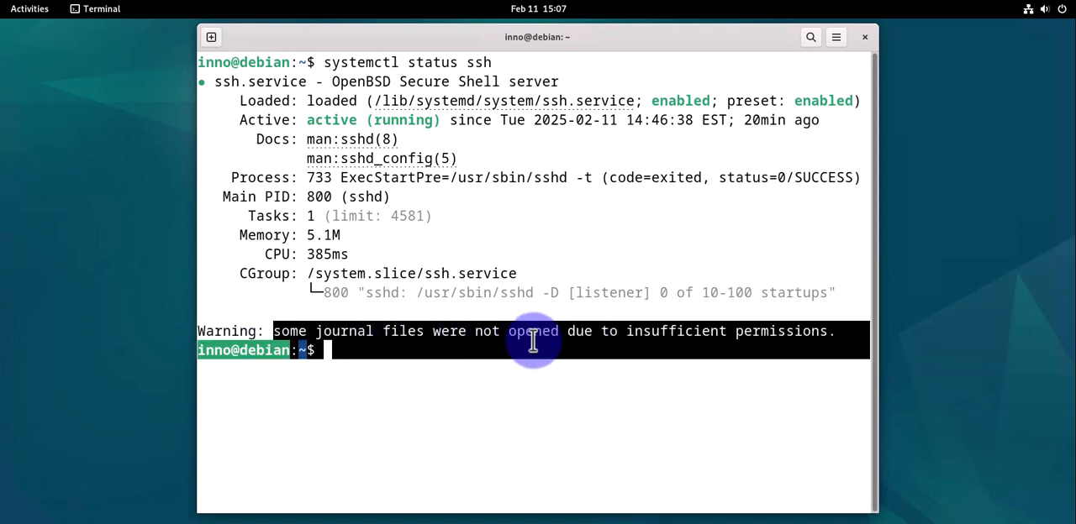
# Run 'systemctl status ssh' to see the service active with accepted logins, then clear
pyautogui.click(389, 360)
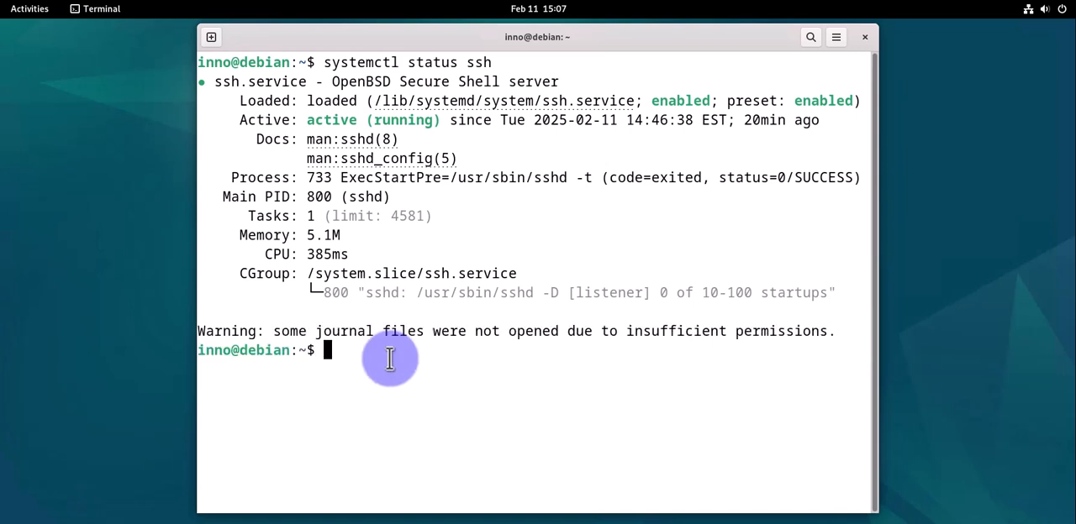
pyautogui.write('systemctl status ssh')
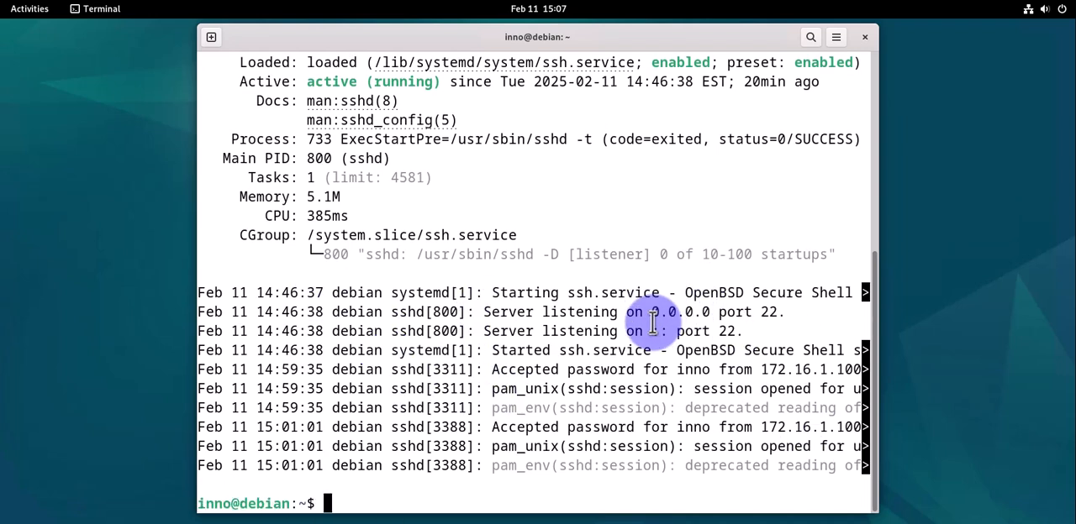
pyautogui.write('clea')
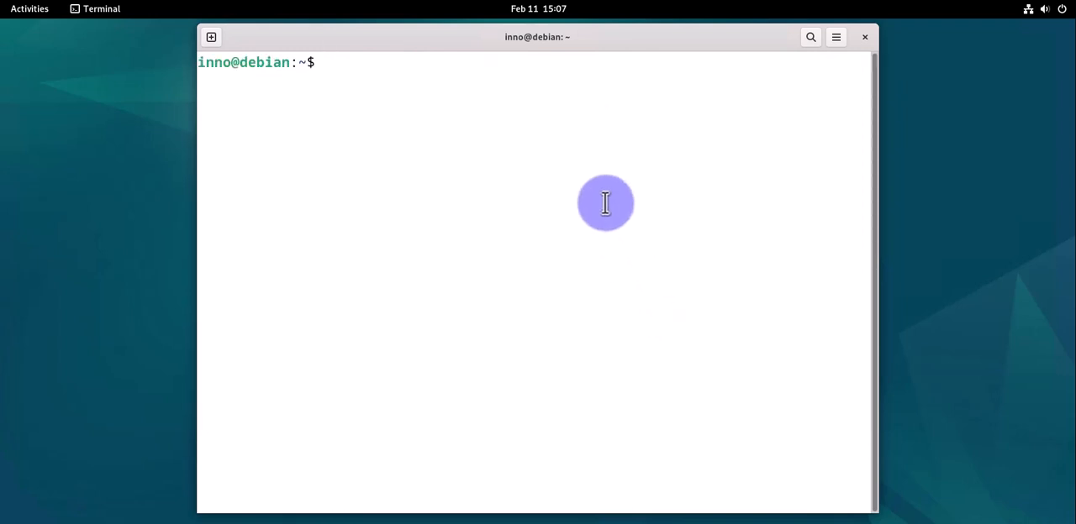
pyautogui.moveTo(556, 84)
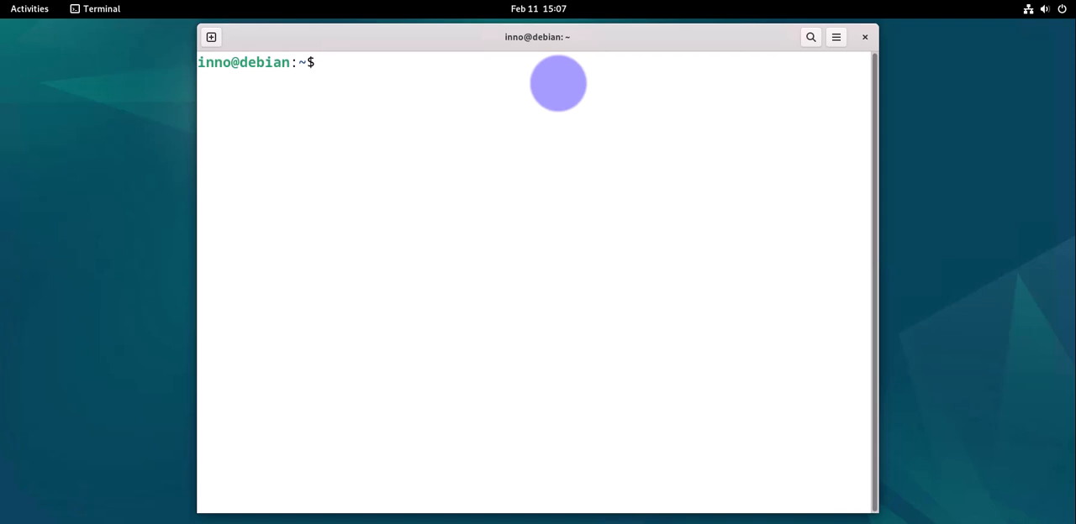
# Run 'sudo apt update' and install openssh-server and openssh-client, already newest, then clear
pyautogui.write('sudo apt update')
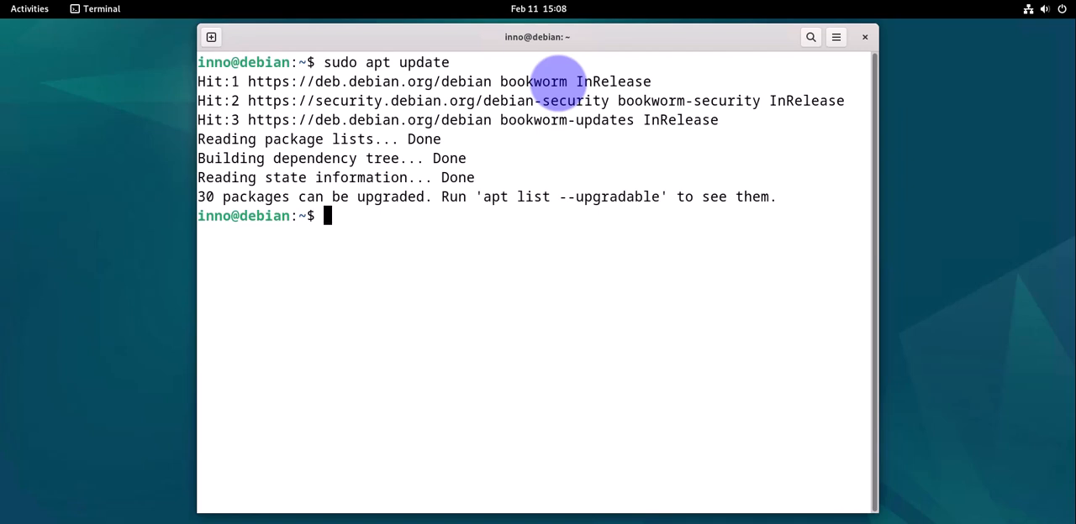
pyautogui.write('sudo apt instal')
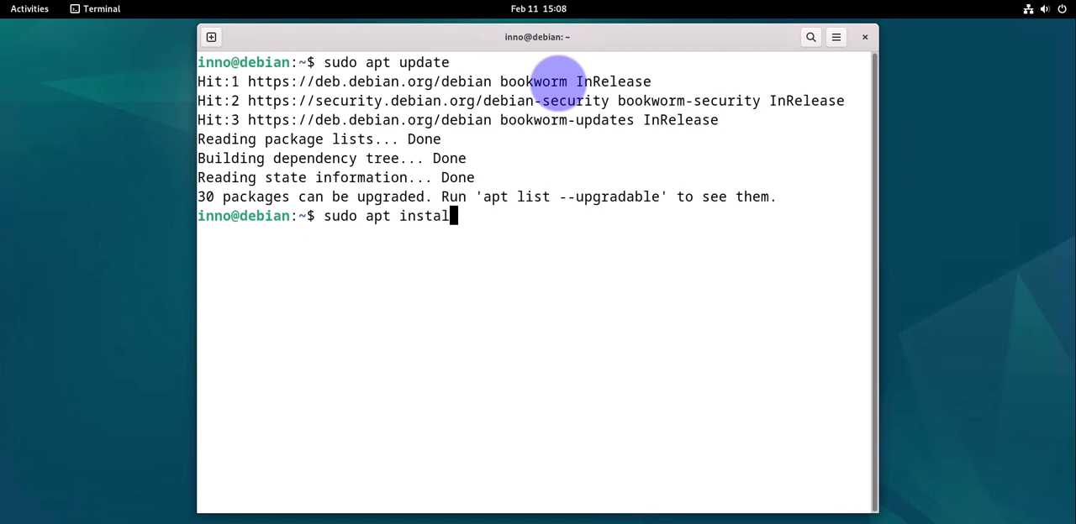
pyautogui.write('openssh-server')
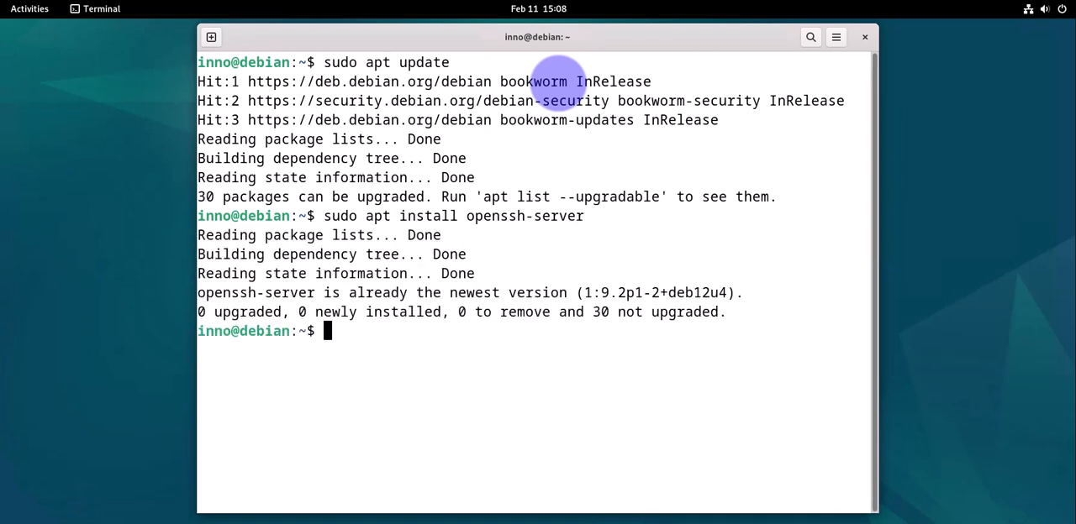
pyautogui.write('sudo apt install openssh-s')
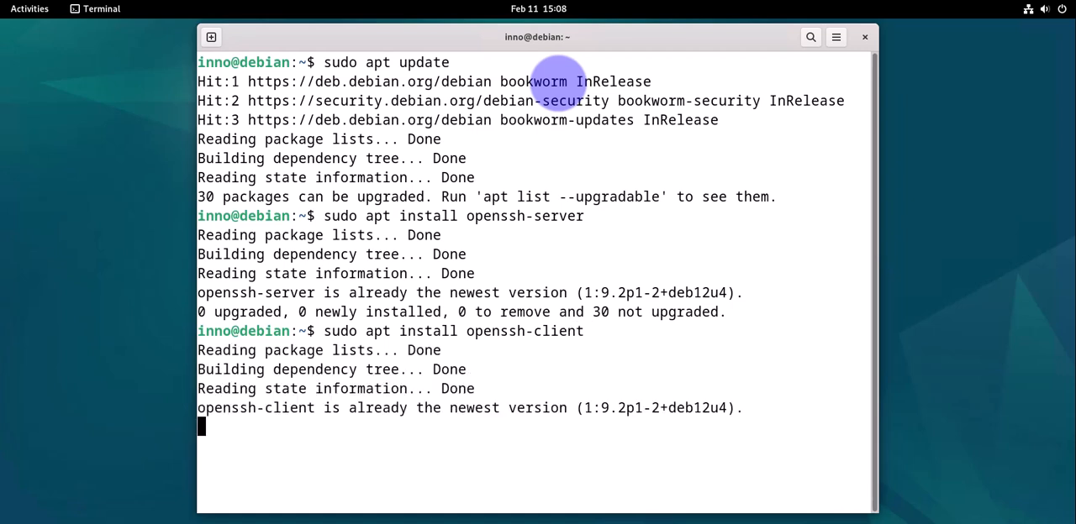
pyautogui.write('cl')
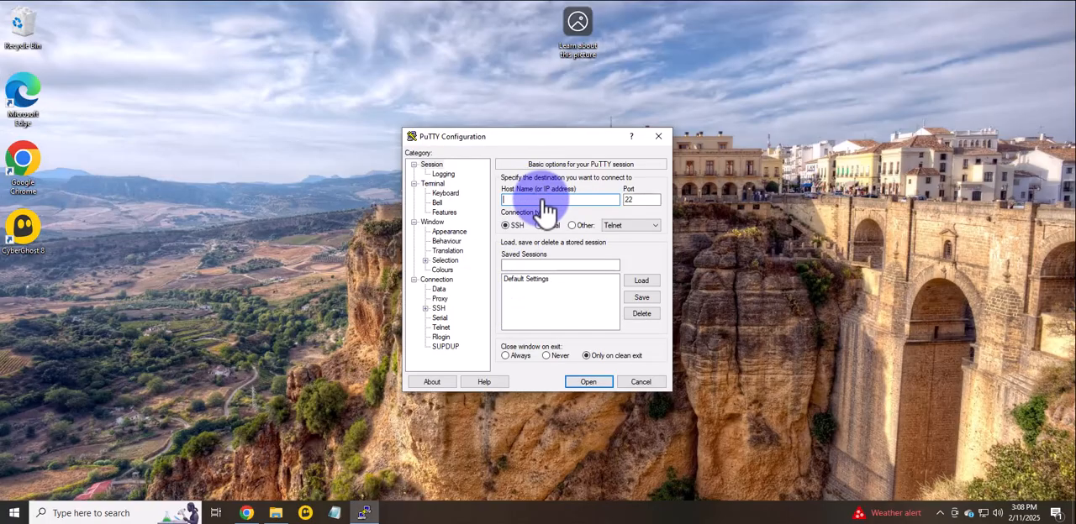
# Connect over SSH to host 172.16.1.101 on port 22 and accept its host key
pyautogui.write('172.16.1.101')
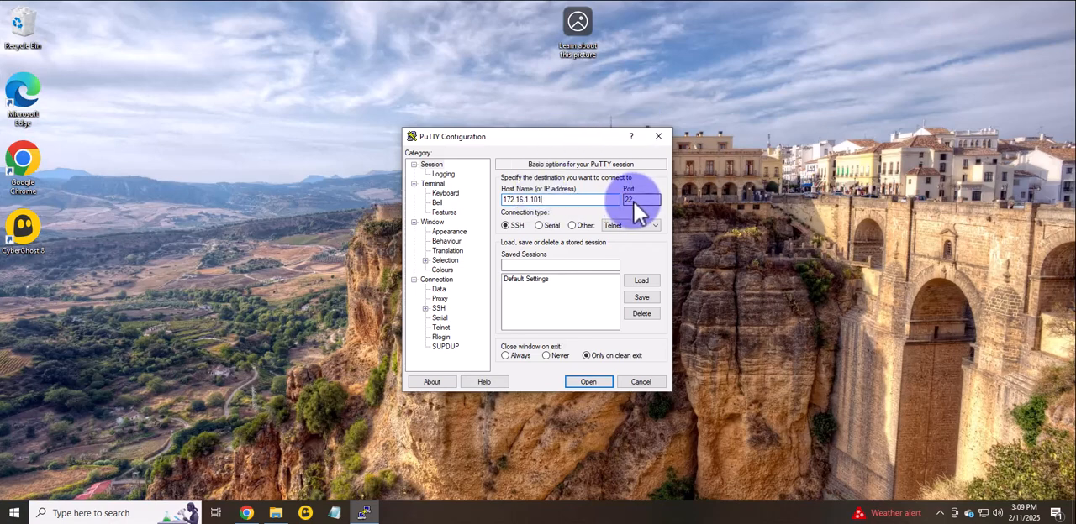
pyautogui.click(535, 279)
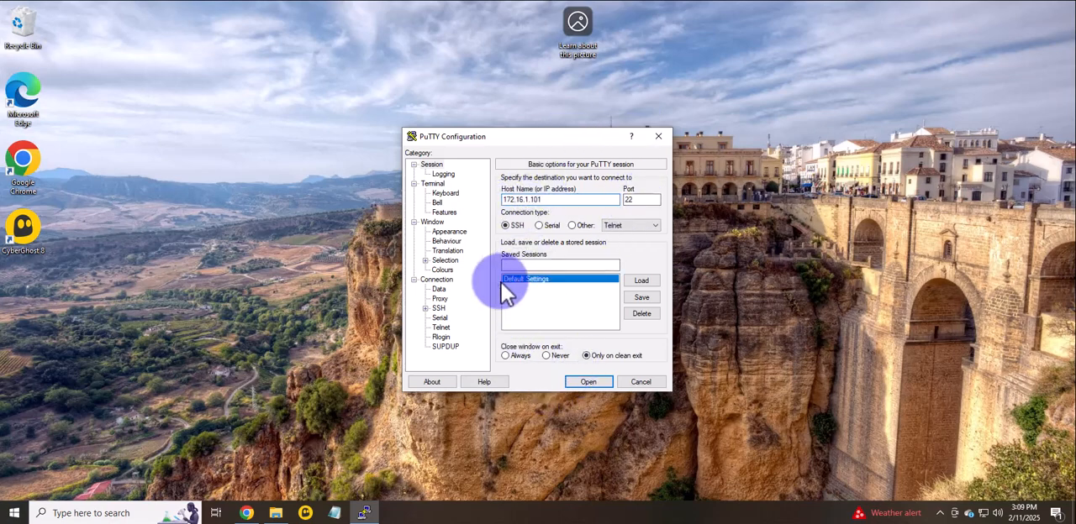
pyautogui.click(589, 382)
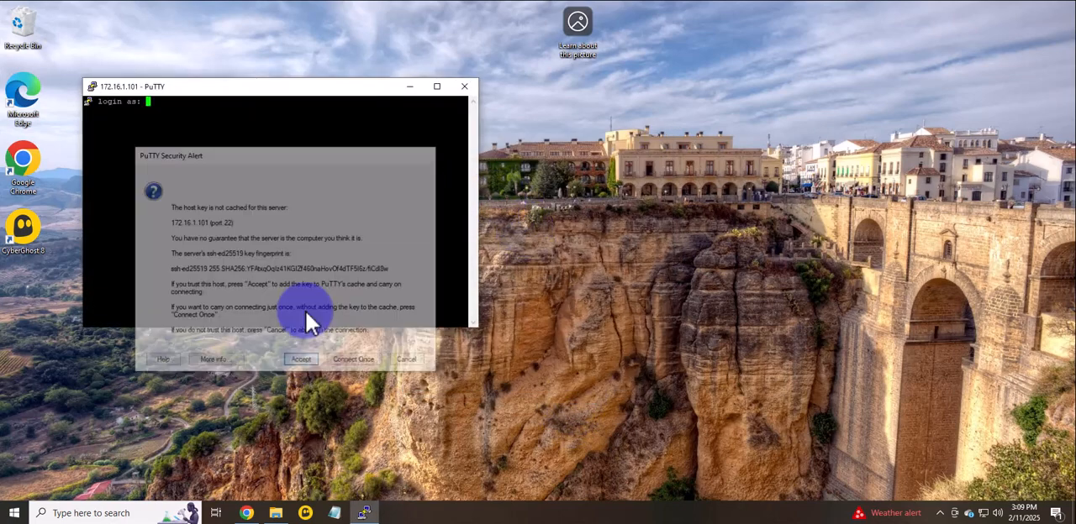
pyautogui.click(299, 360)
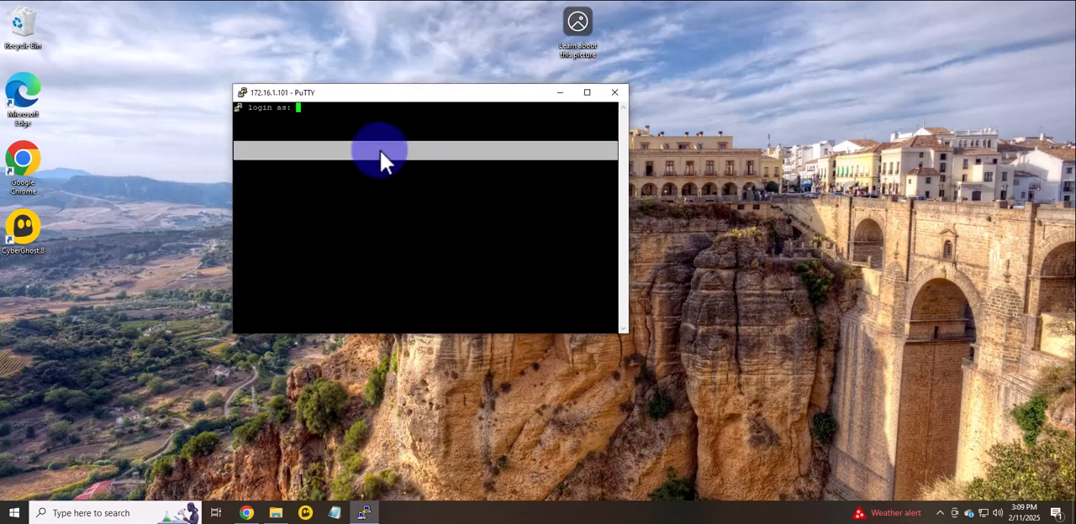
# Log into the Debian machine and run 'w' to list the logged-in users
pyautogui.write('r')
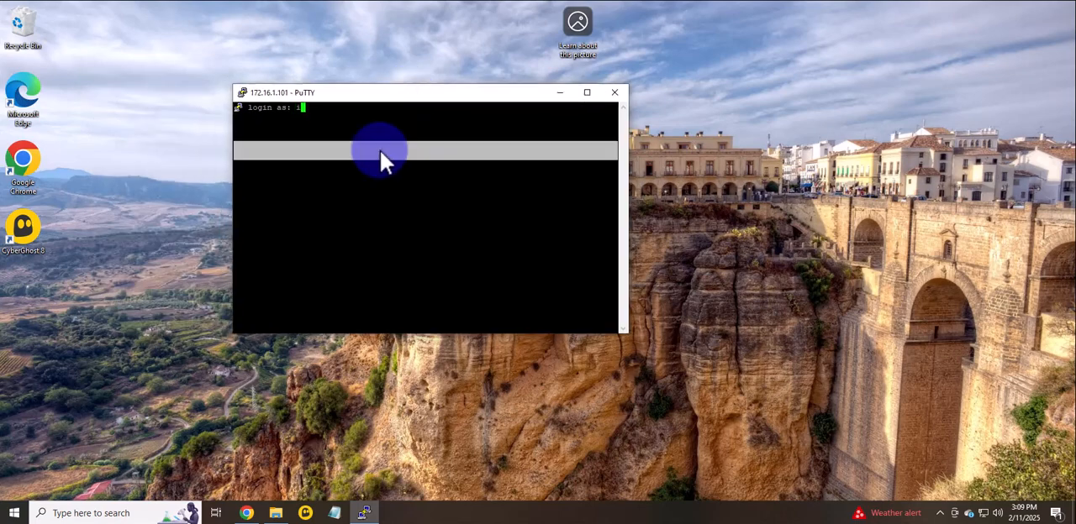
pyautogui.write('innc')
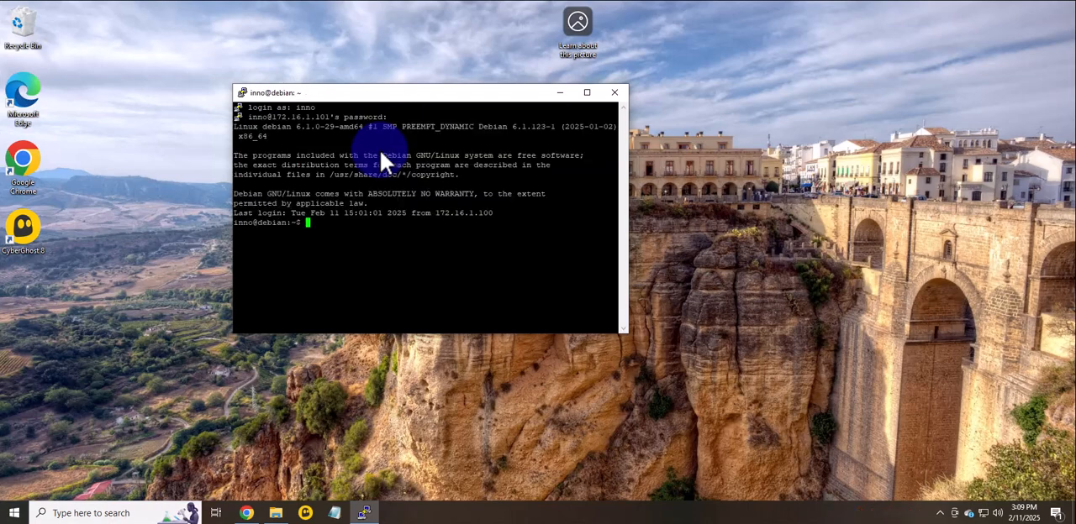
pyautogui.write('wh')
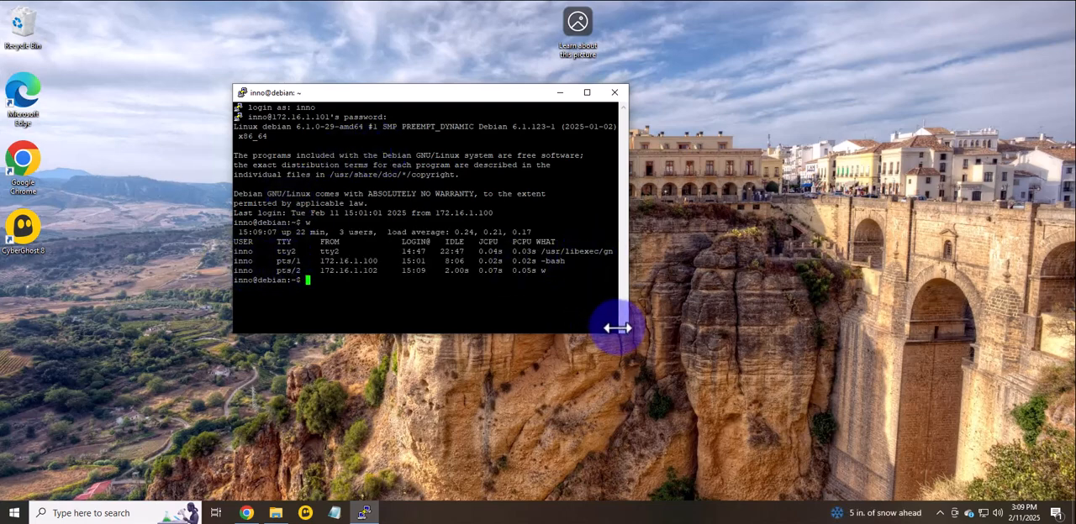
pyautogui.moveTo(629, 359)
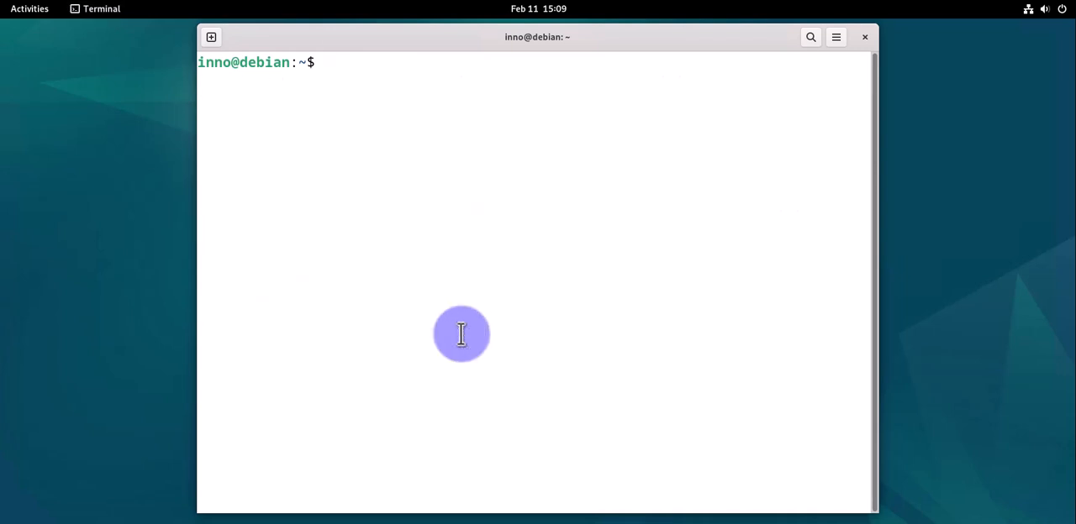
# Run 'clear' in the Debian terminal to leave an empty prompt
pyautogui.write('clear')
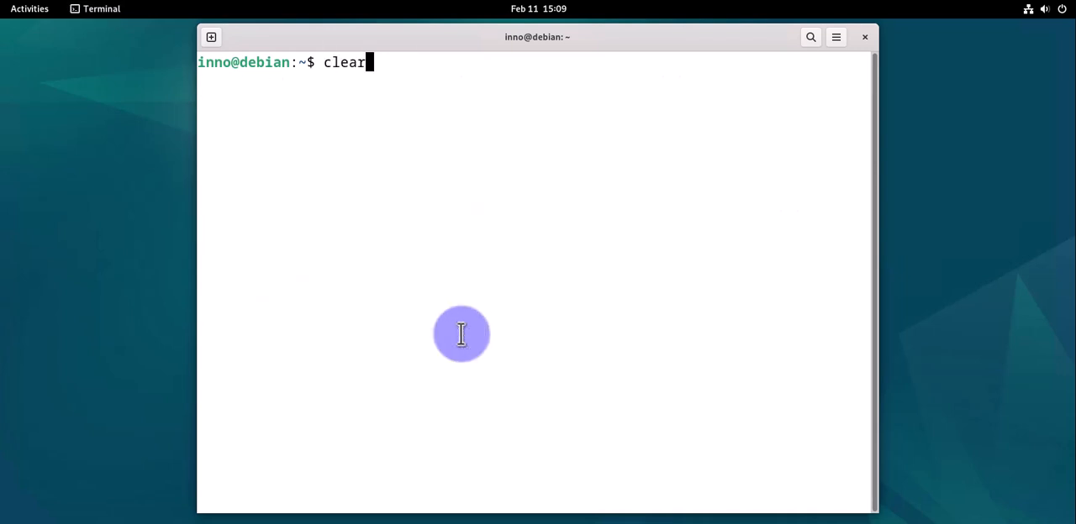